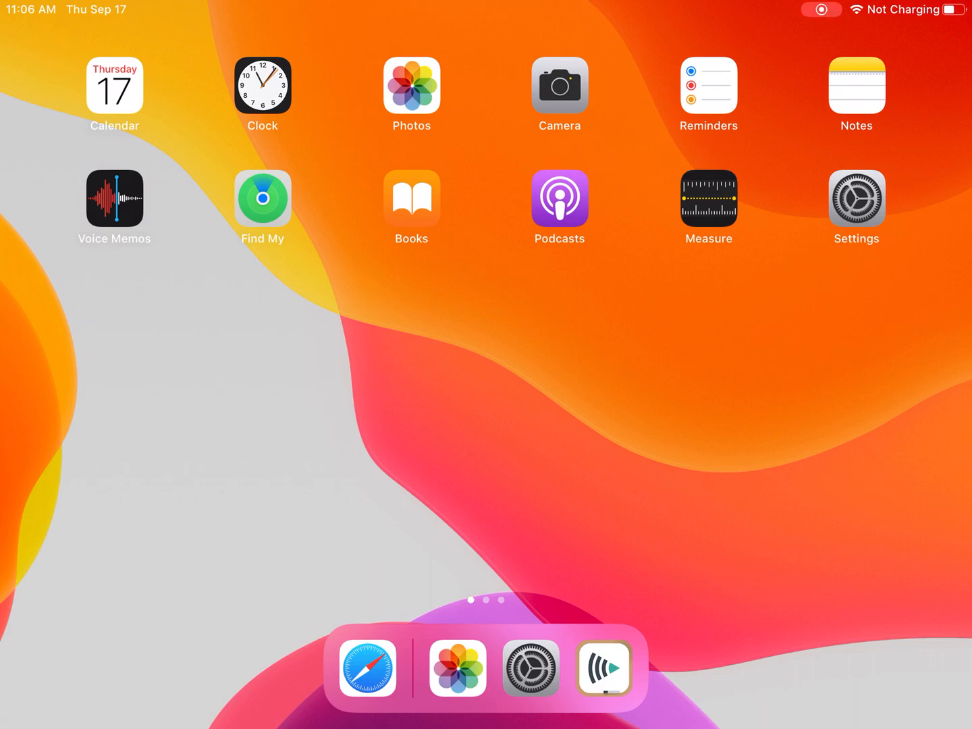
Step: Swipe to the second home screen page with the app icons in jiggle editing mode
scroll("left", 3)
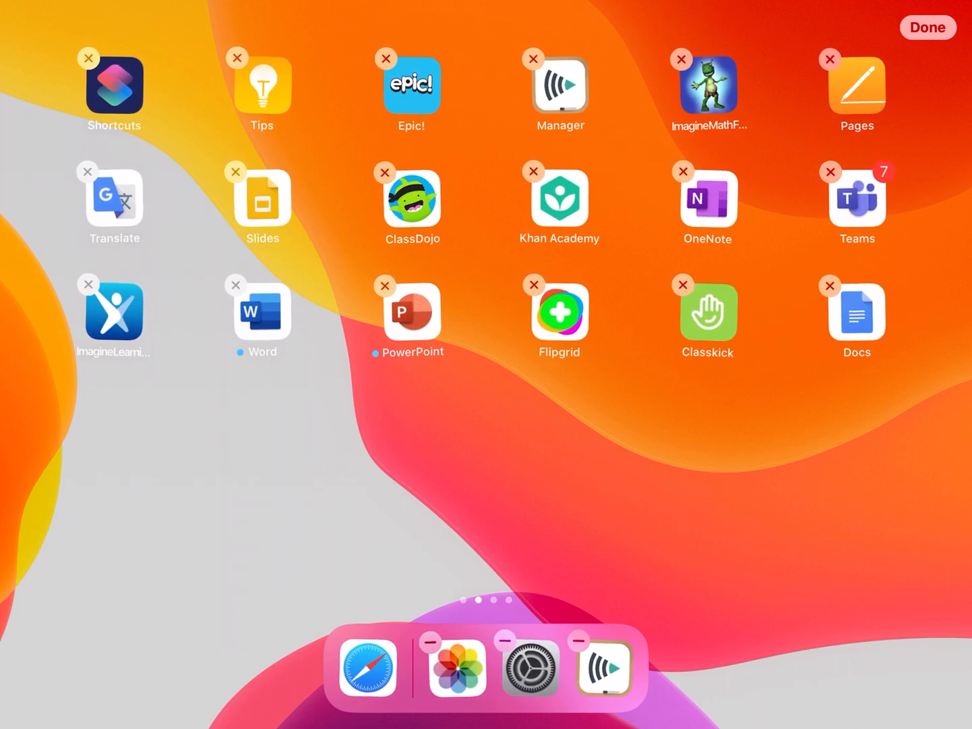
Step: Delete the Pages and Slides apps, then finish editing the home screen
left_click(830, 59)
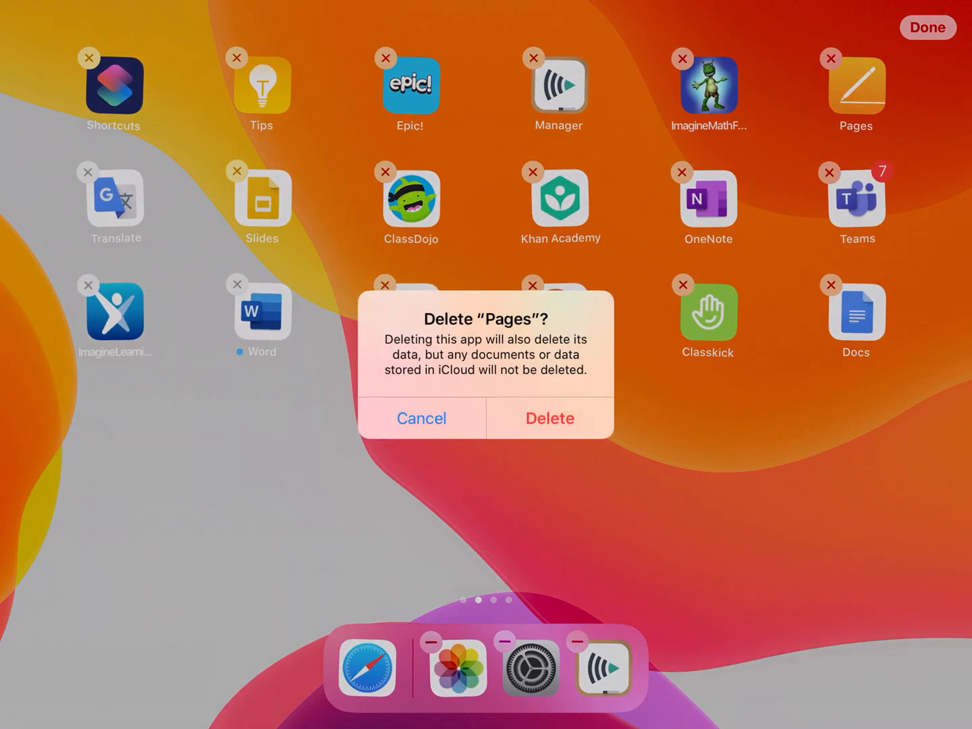
left_click(549, 418)
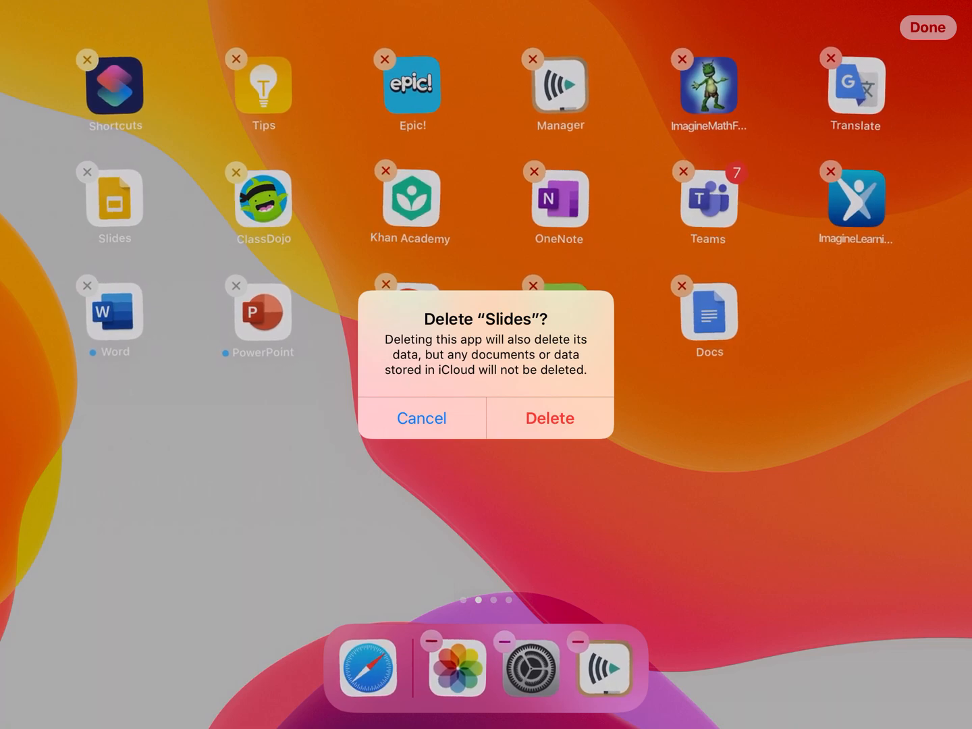
left_click(549, 418)
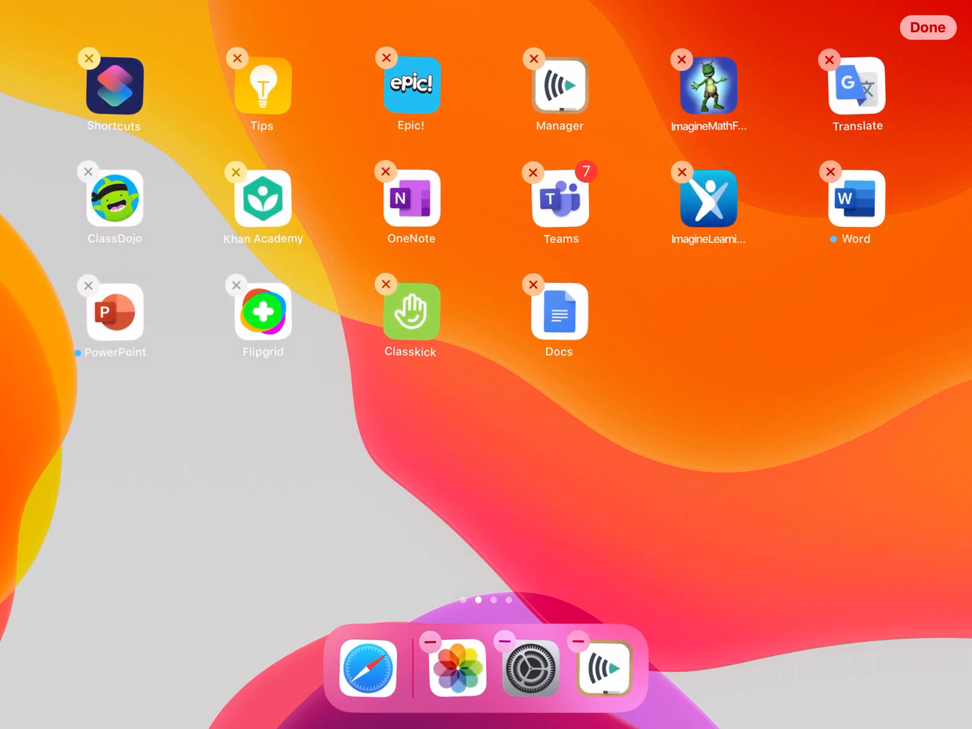
left_click(928, 27)
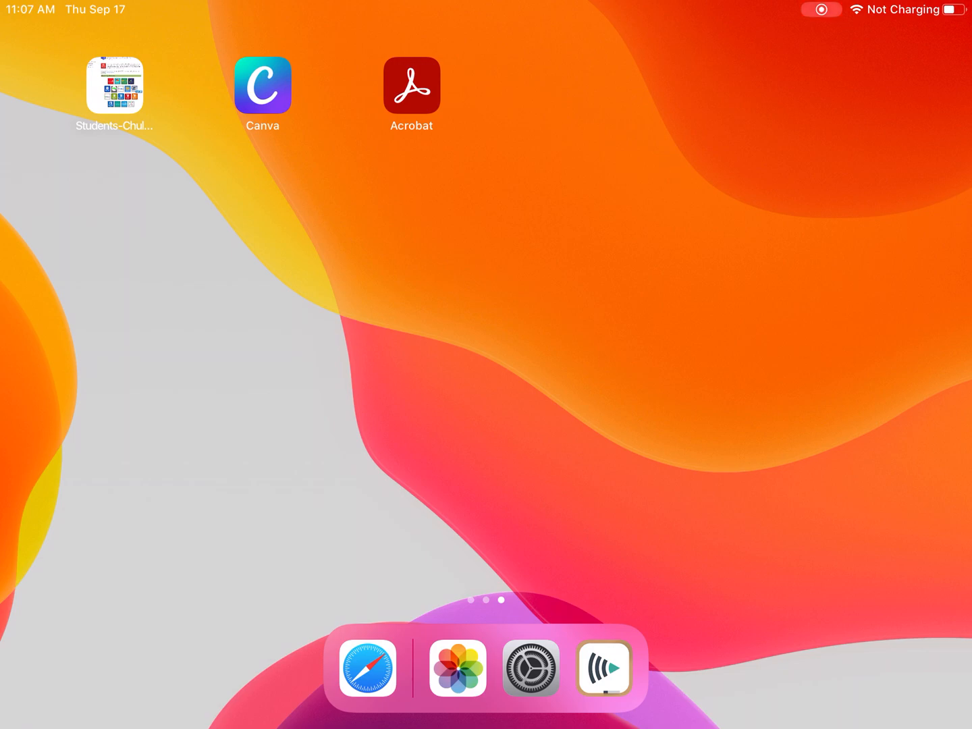
Step: Swipe over to the last home screen page to reach the Manager app
scroll("left", 3)
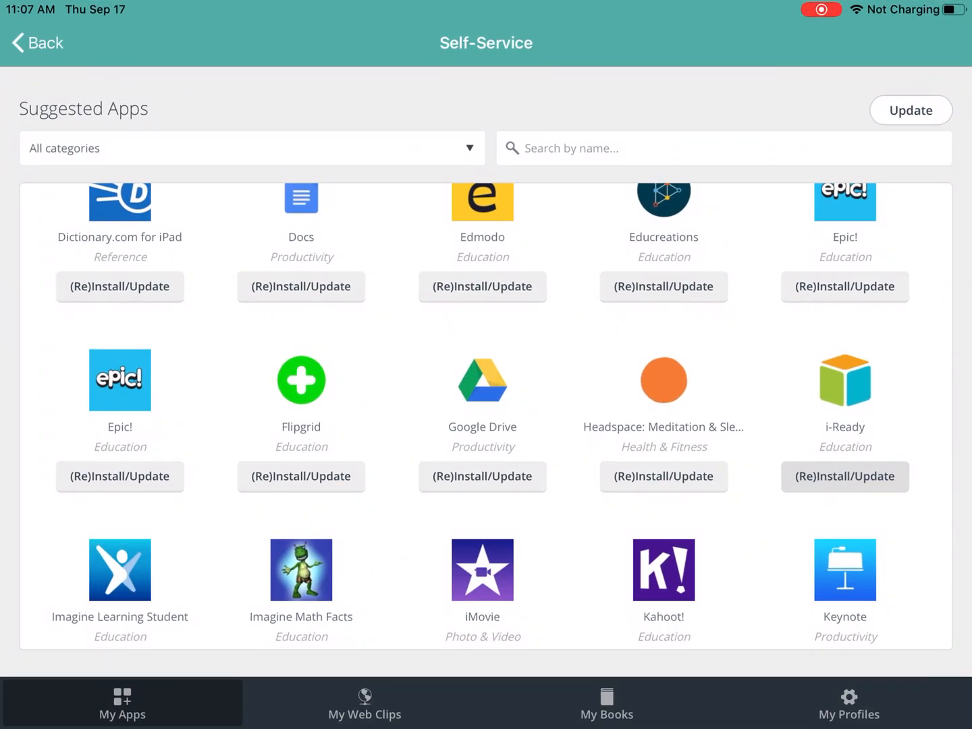
left_click(36, 43)
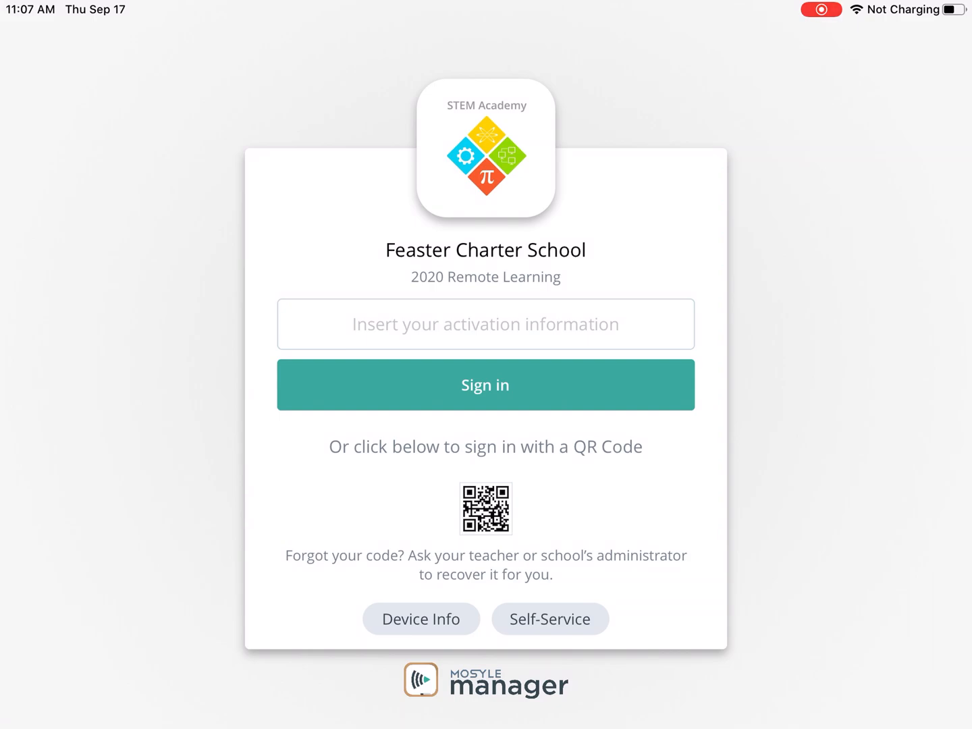
left_click(550, 619)
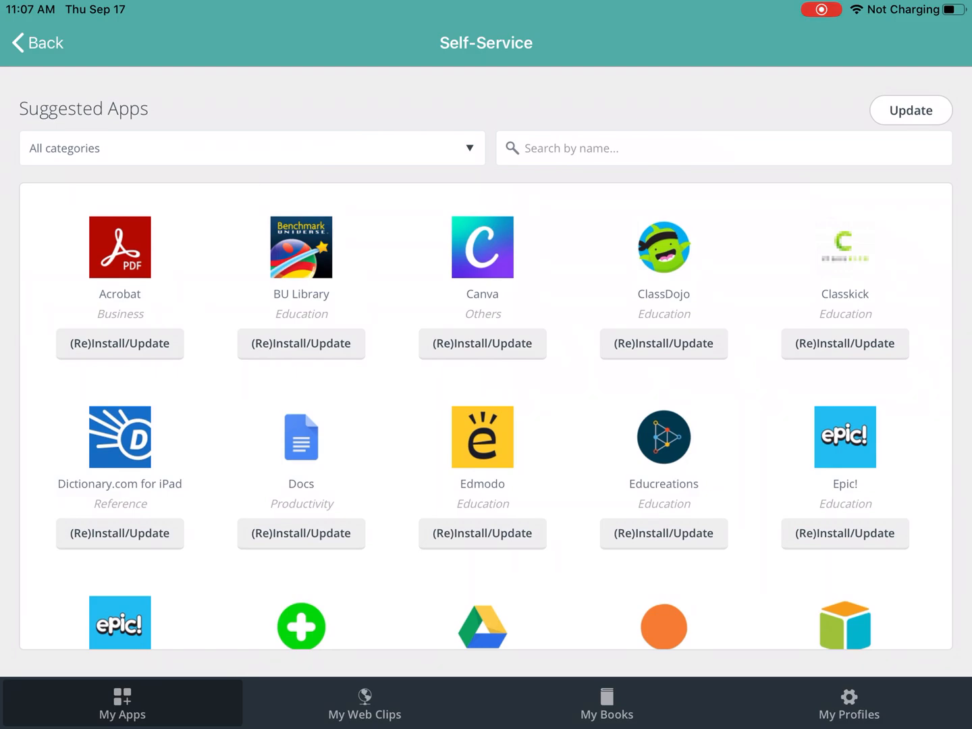
Step: Scroll down the Suggested Apps list and request a reinstall of i-Ready
scroll("down", 3)
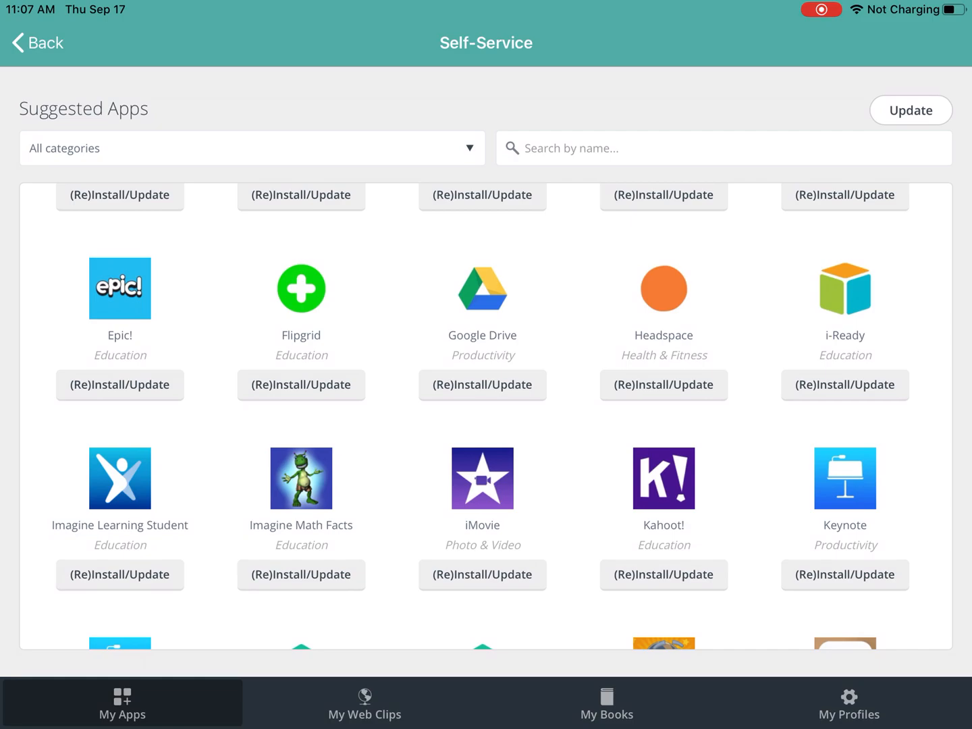
left_click(482, 385)
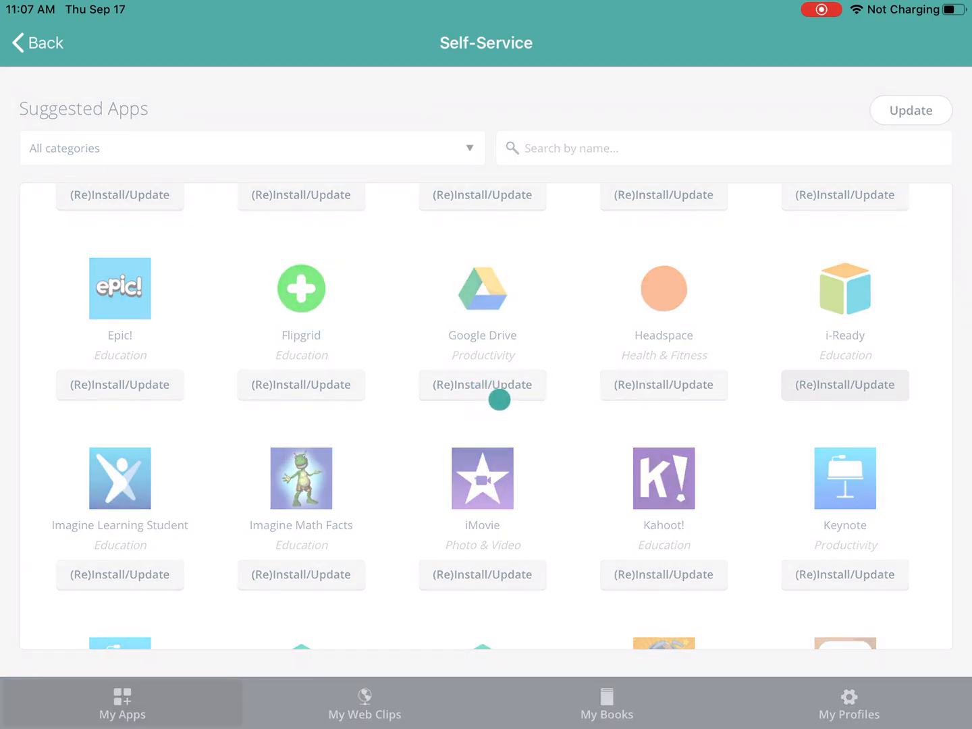